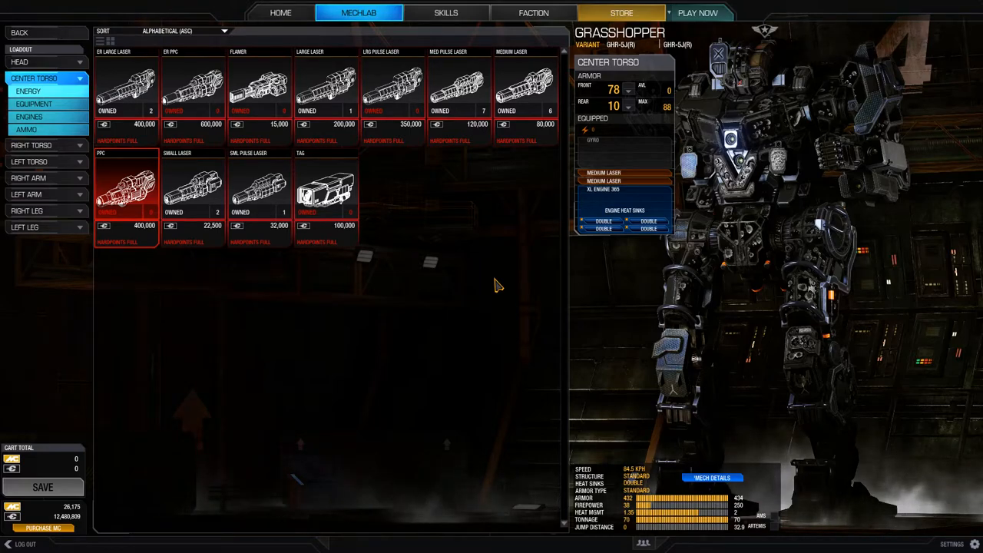
# Exit the Grasshopper loadout to the home hangar and open the owned mechs list.
pyautogui.click(280, 12)
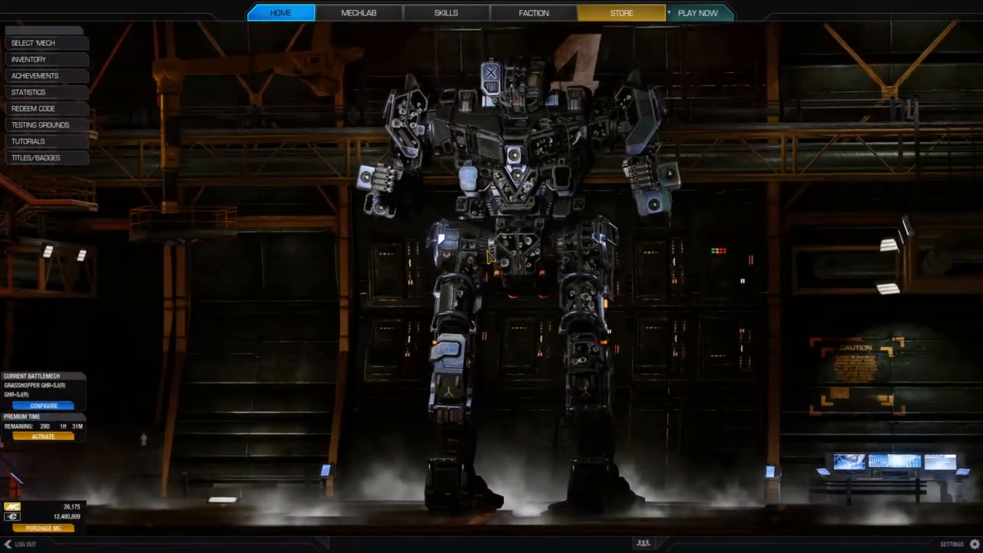
pyautogui.click(358, 12)
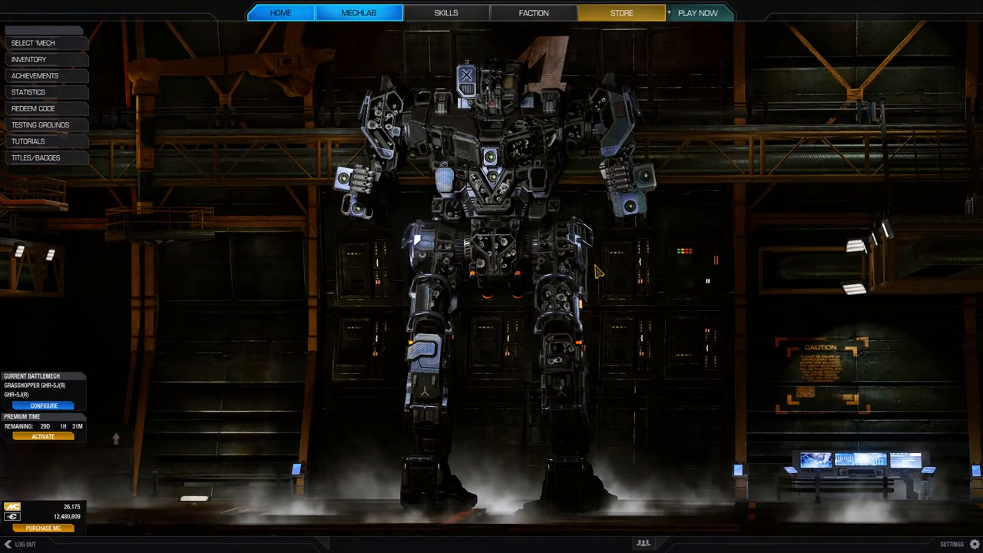
pyautogui.click(33, 43)
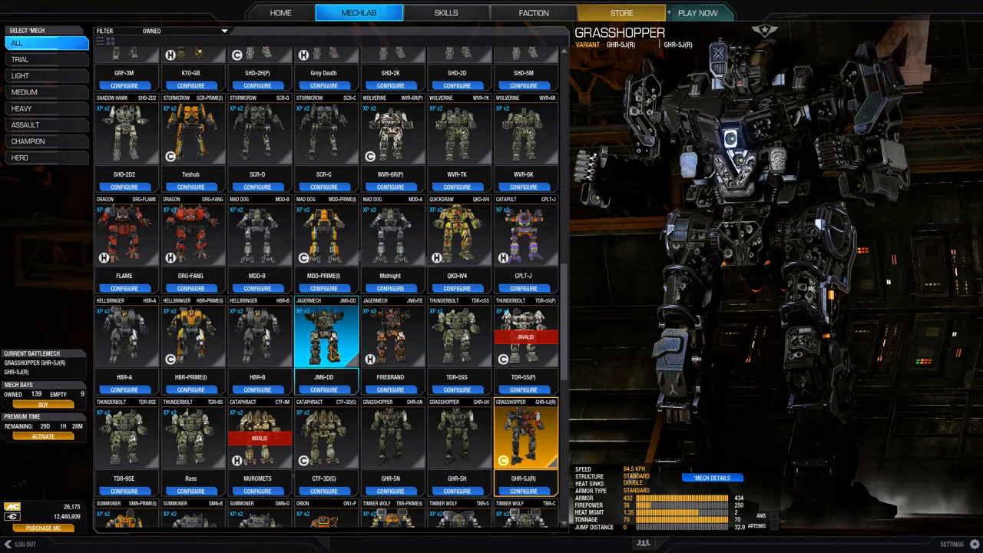
# Select the Jagermech JM6-DD tile to show its hardpoints, upgrades, loadout and quirks.
pyautogui.click(324, 342)
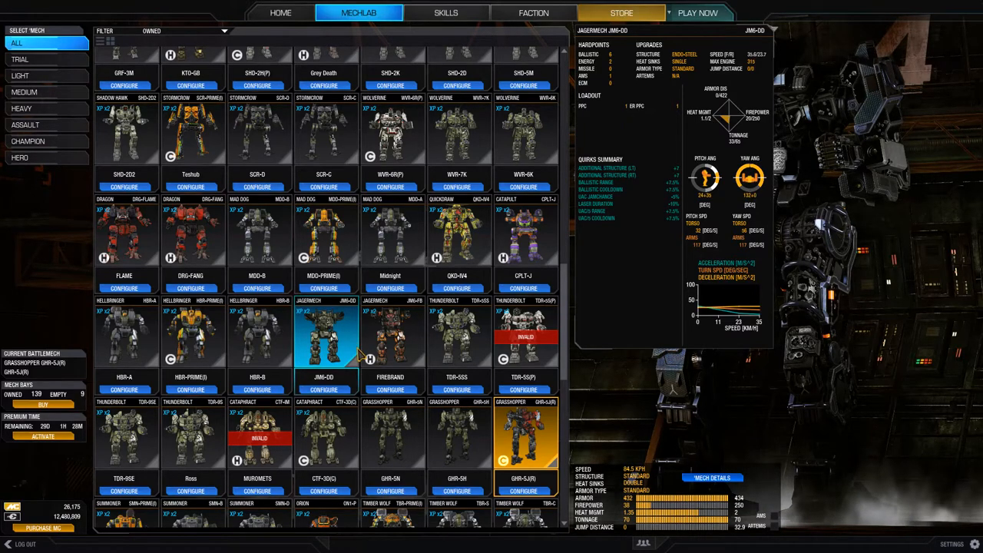
# Select the JM6-FB Firebrand tile to show its PPC velocity and heat quirks.
pyautogui.click(390, 338)
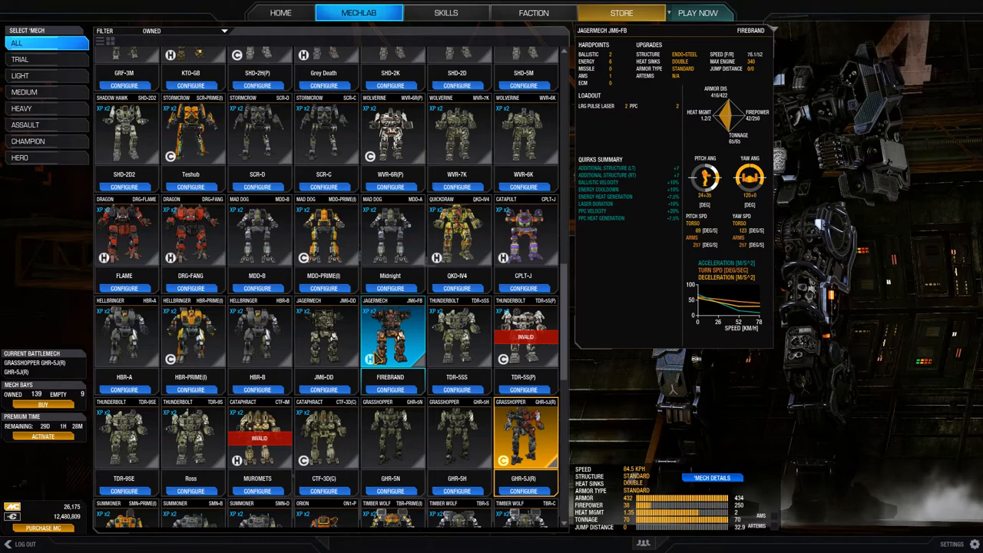